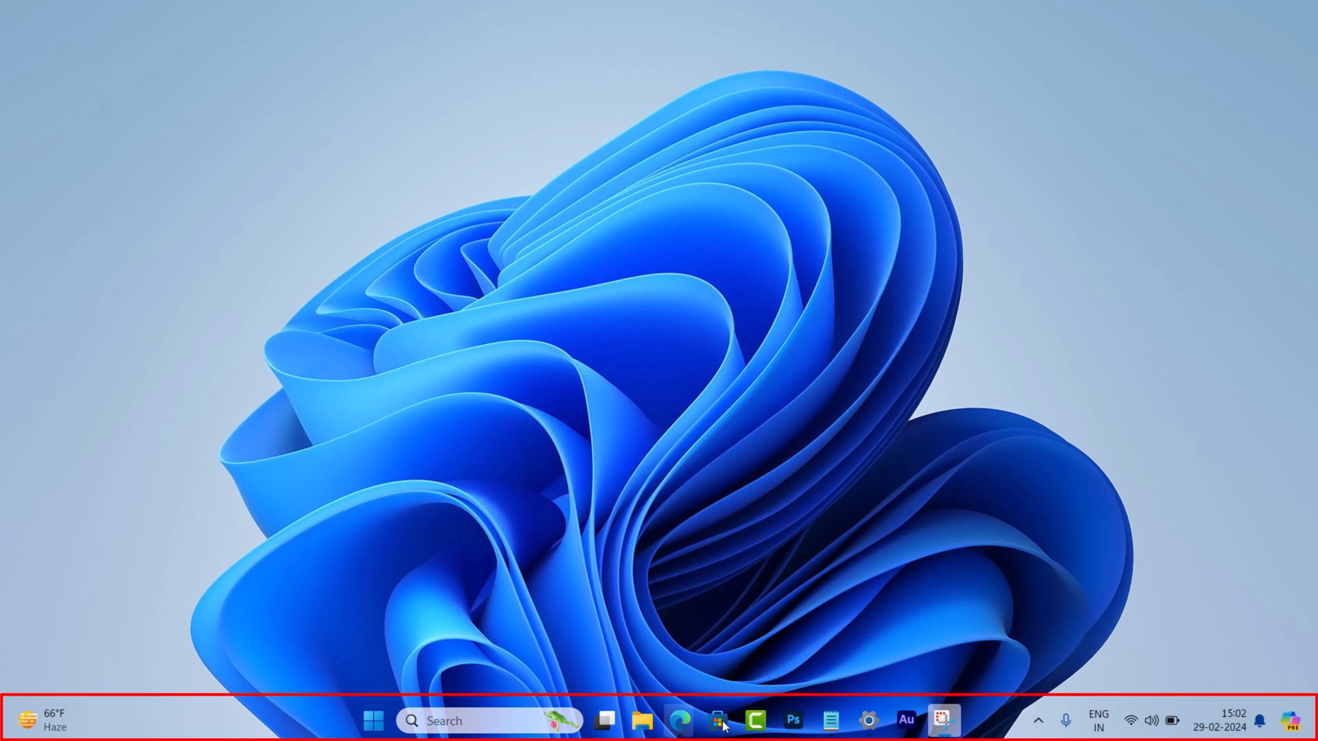
{"action": "mouse_move", "coordinate": [582, 560]}
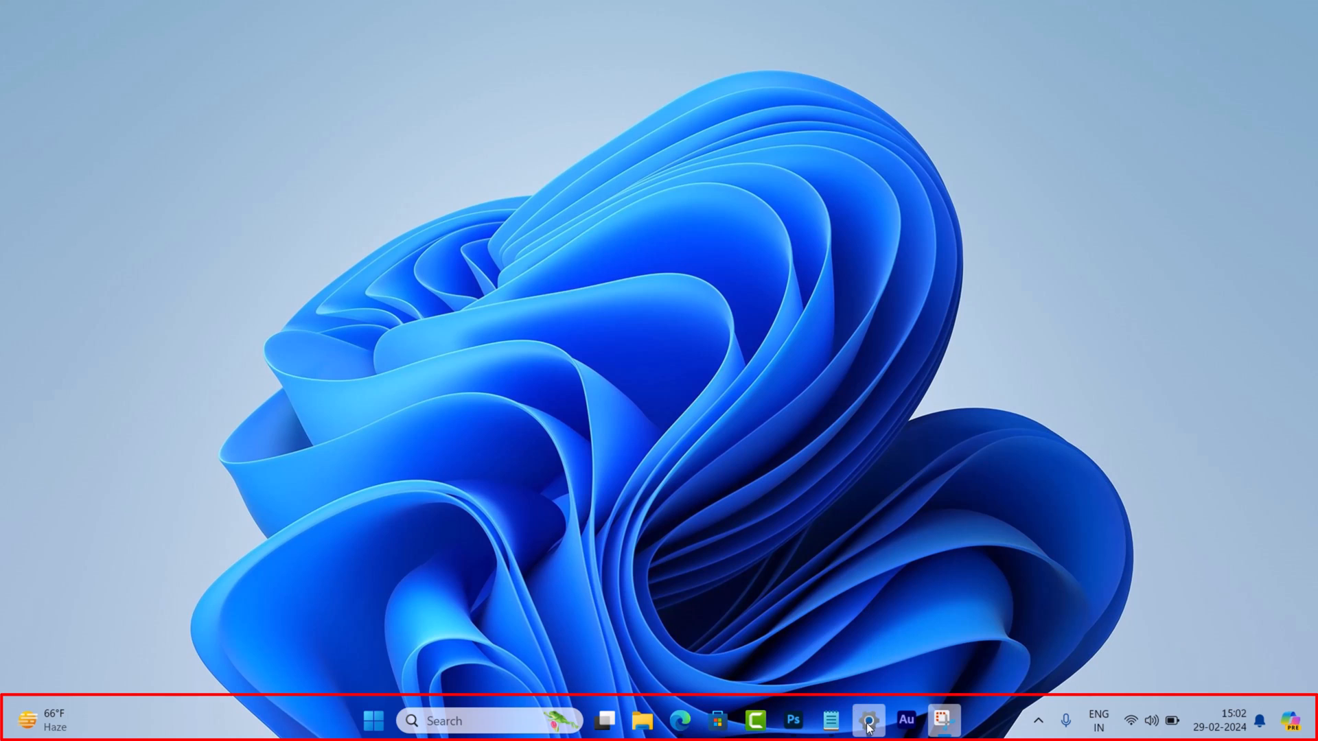
Check the Windows colour and transparency settings, then hide the Settings window.
{"action": "left_click", "coordinate": [868, 721]}
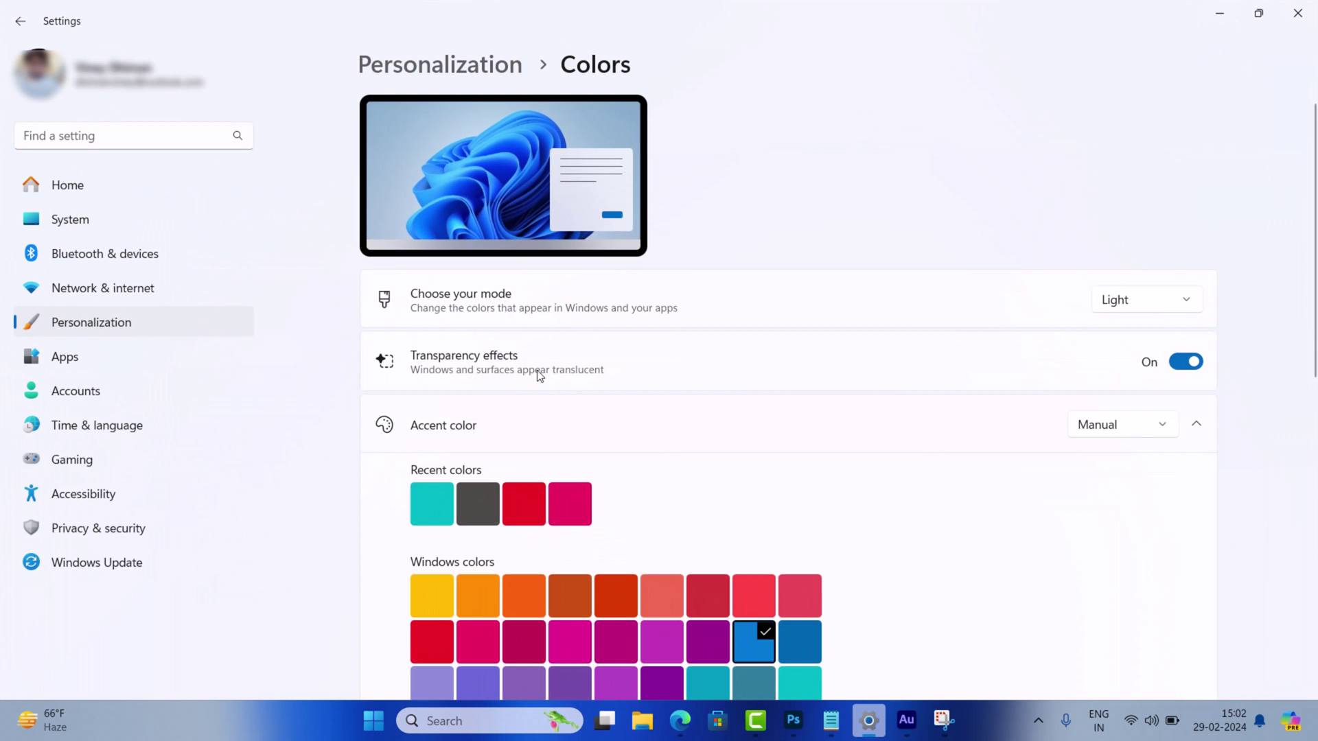
{"action": "mouse_move", "coordinate": [526, 380]}
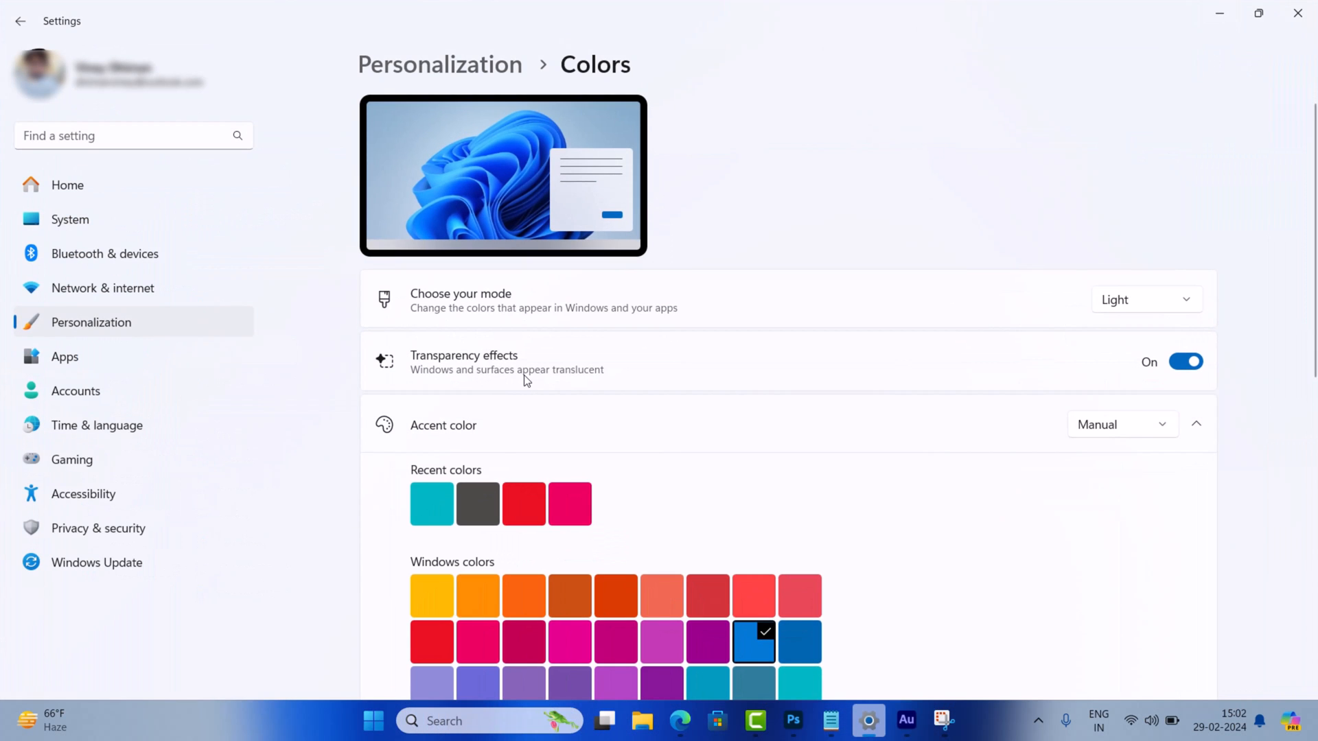
{"action": "mouse_move", "coordinate": [649, 396]}
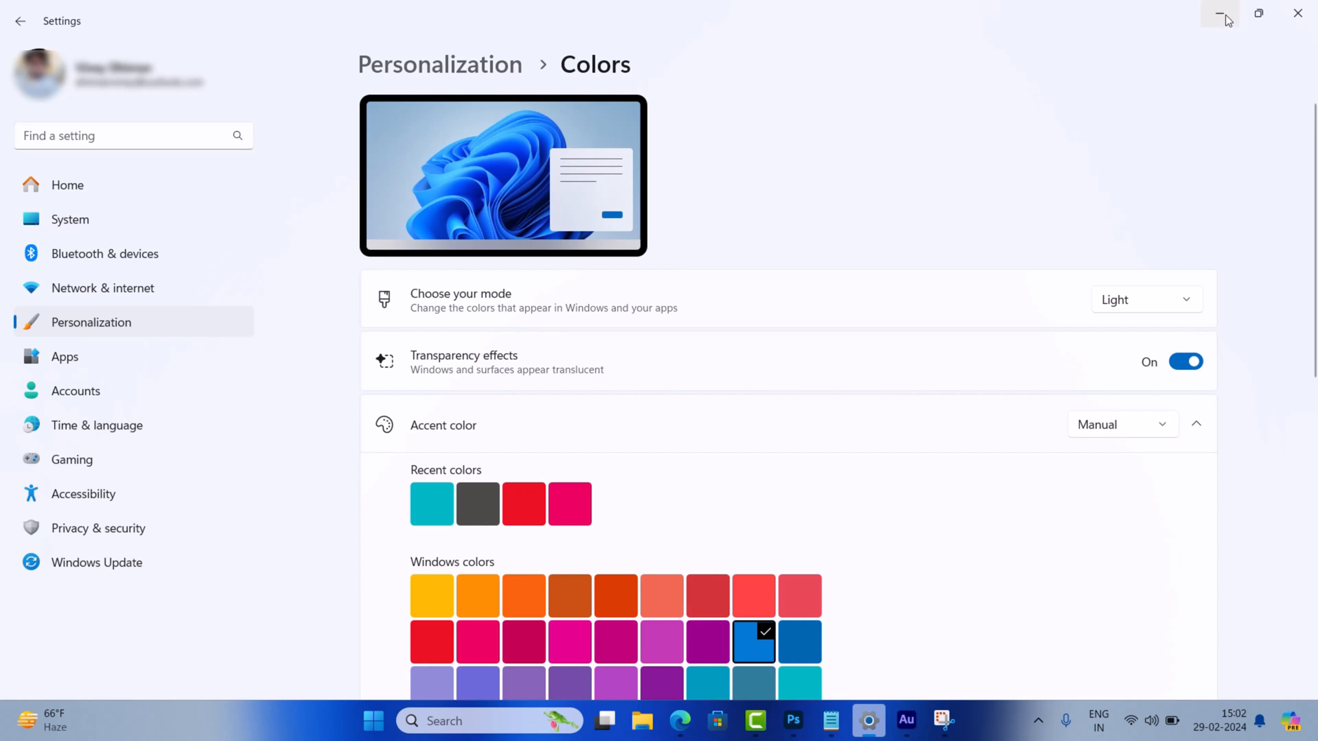
{"action": "left_click", "coordinate": [1221, 15]}
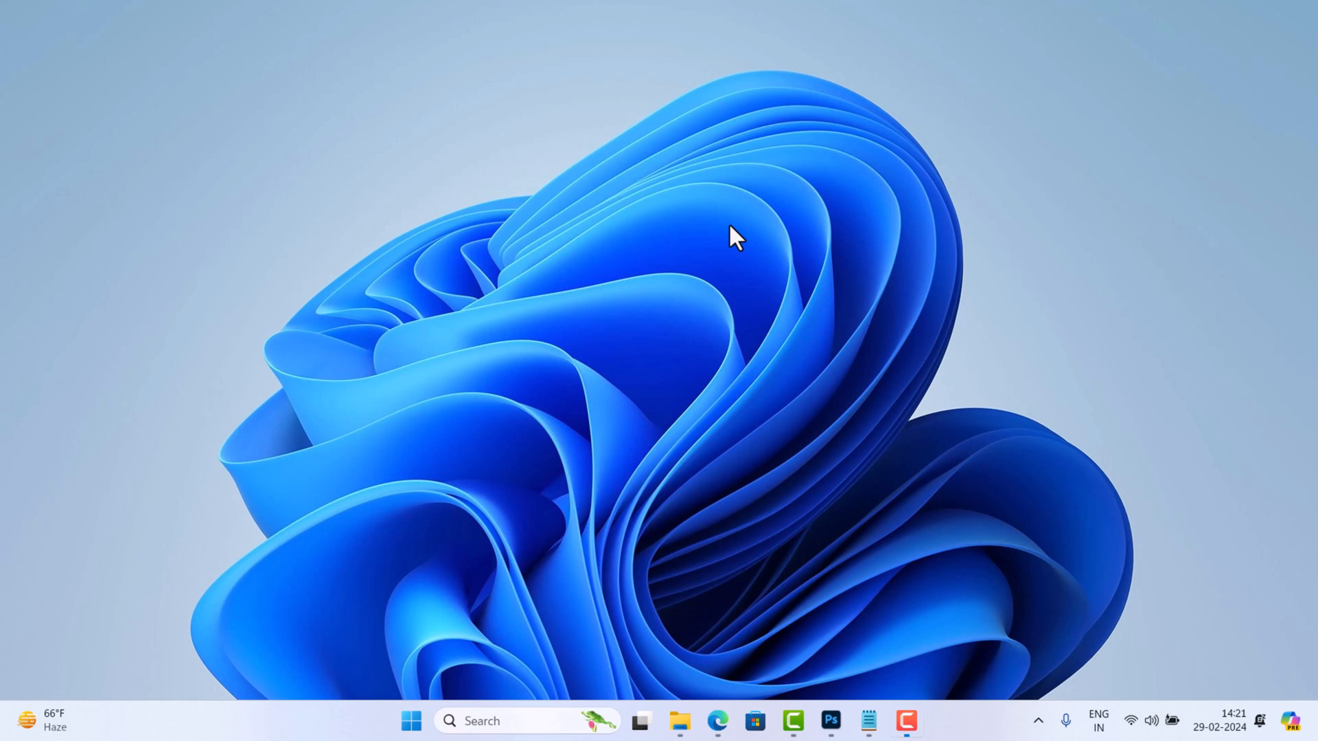
{"action": "mouse_move", "coordinate": [743, 372]}
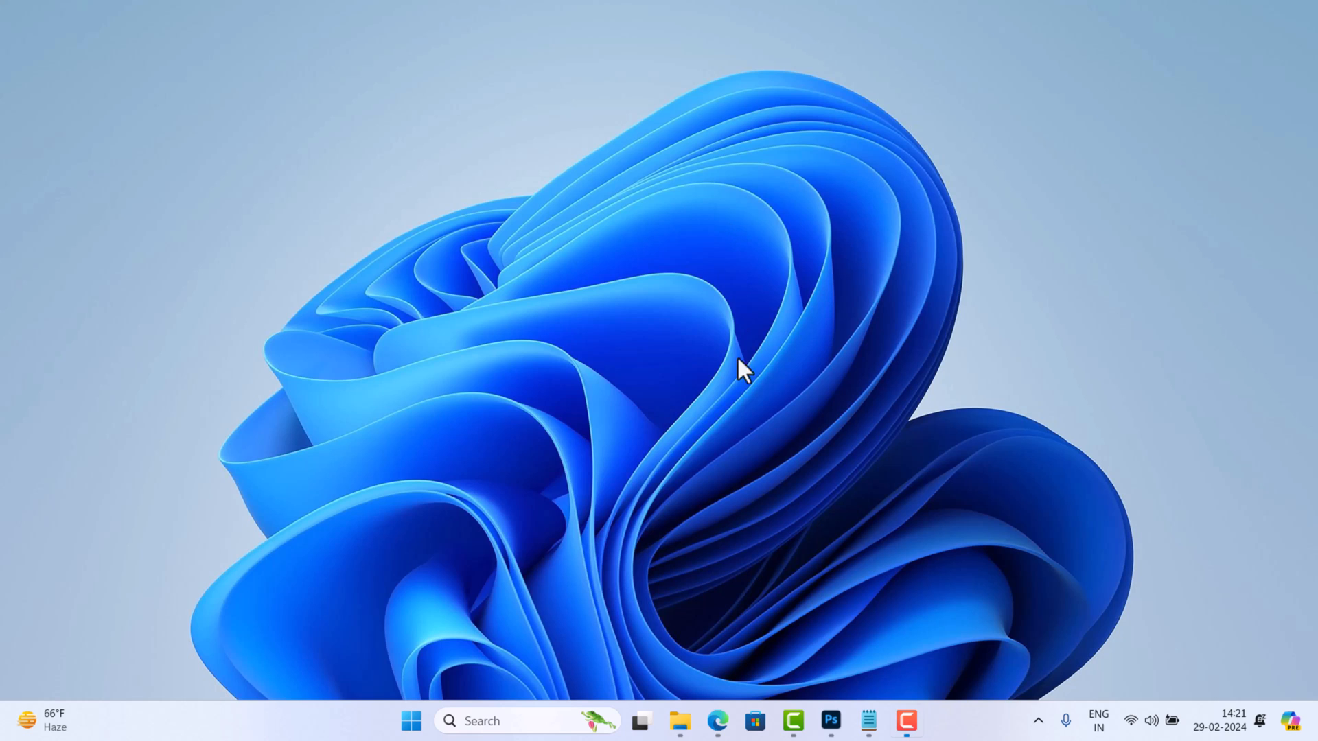
Search Microsoft Store for TranslucentTB and bring up its app page.
{"action": "left_click", "coordinate": [753, 721]}
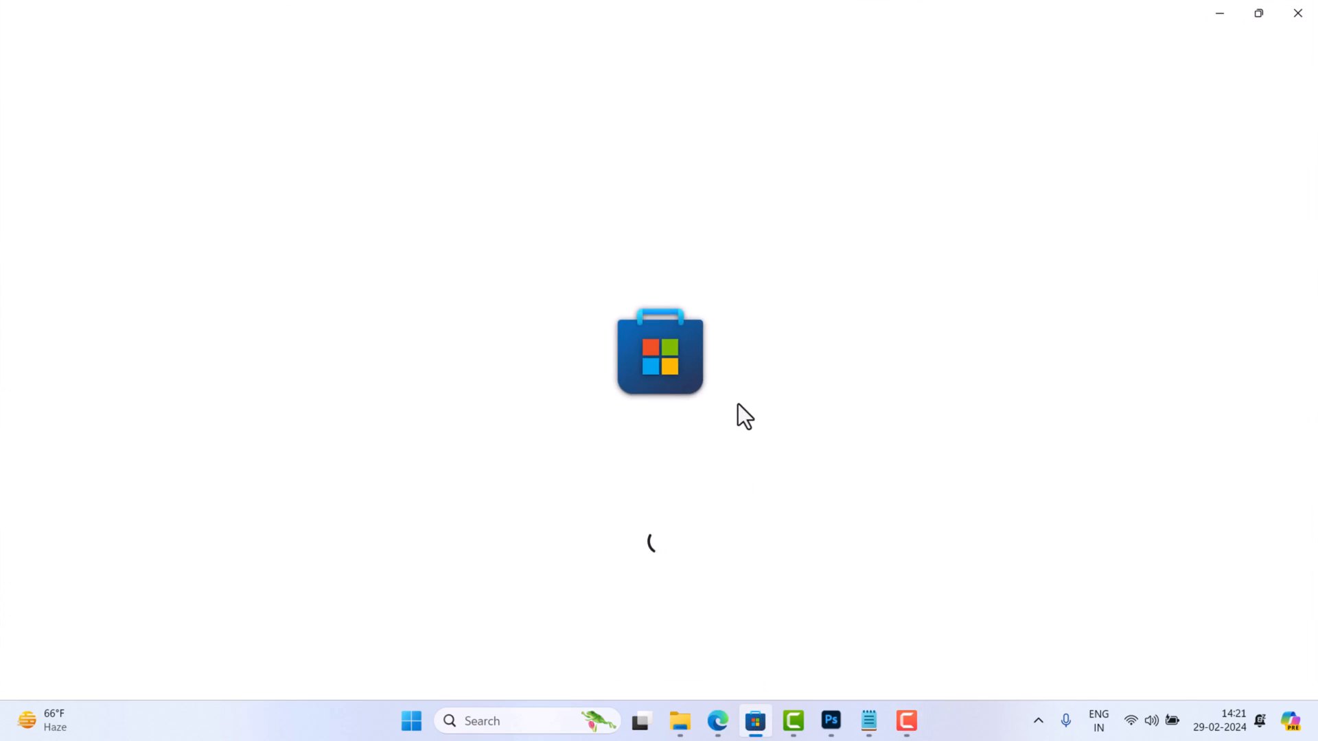
{"action": "type", "text": "translucenttb"}
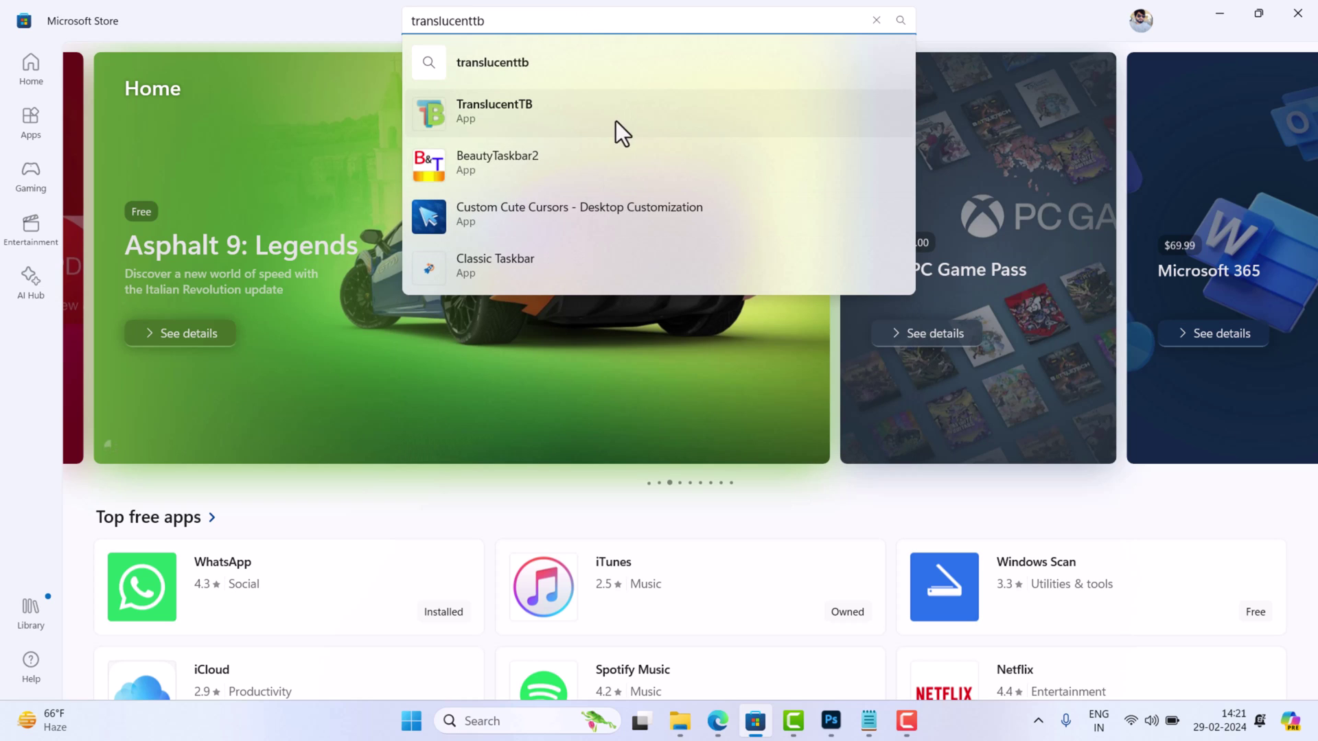
{"action": "left_click", "coordinate": [494, 111]}
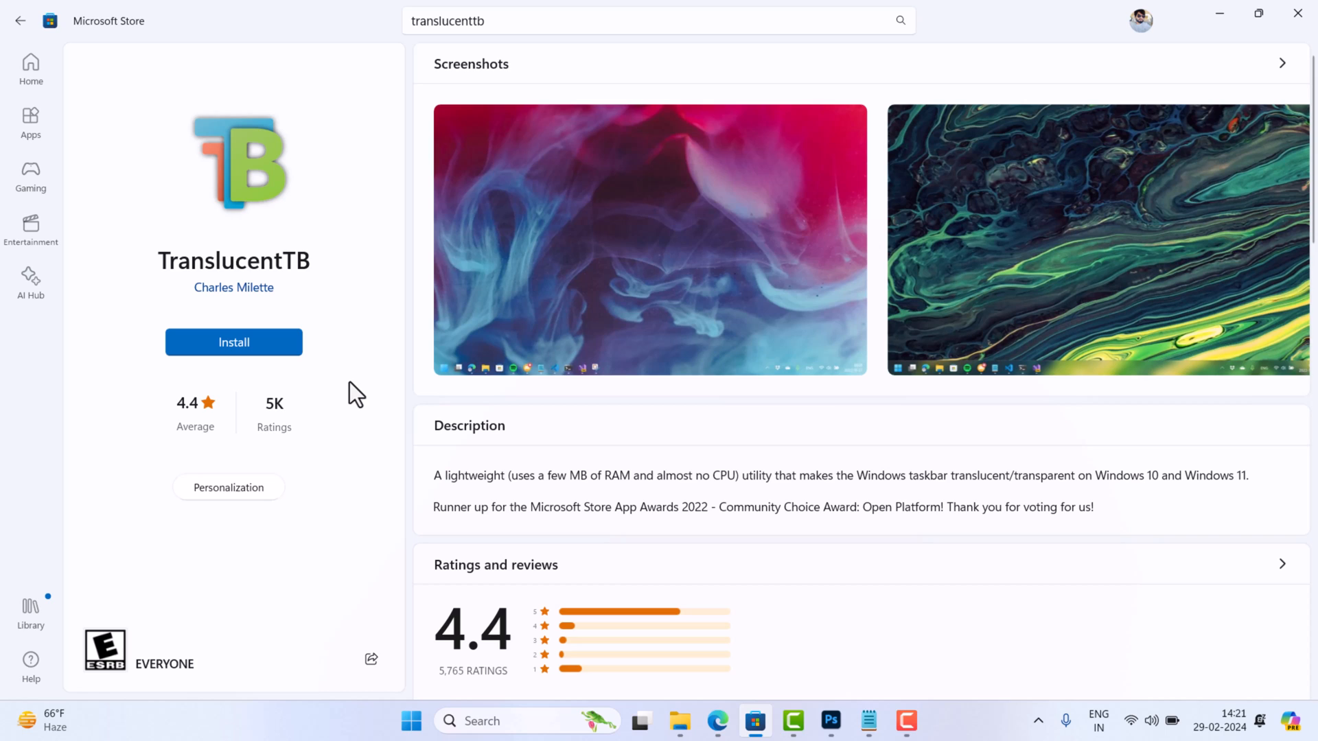
Install TranslucentTB from the Store page and launch it once installed.
{"action": "left_click", "coordinate": [234, 342]}
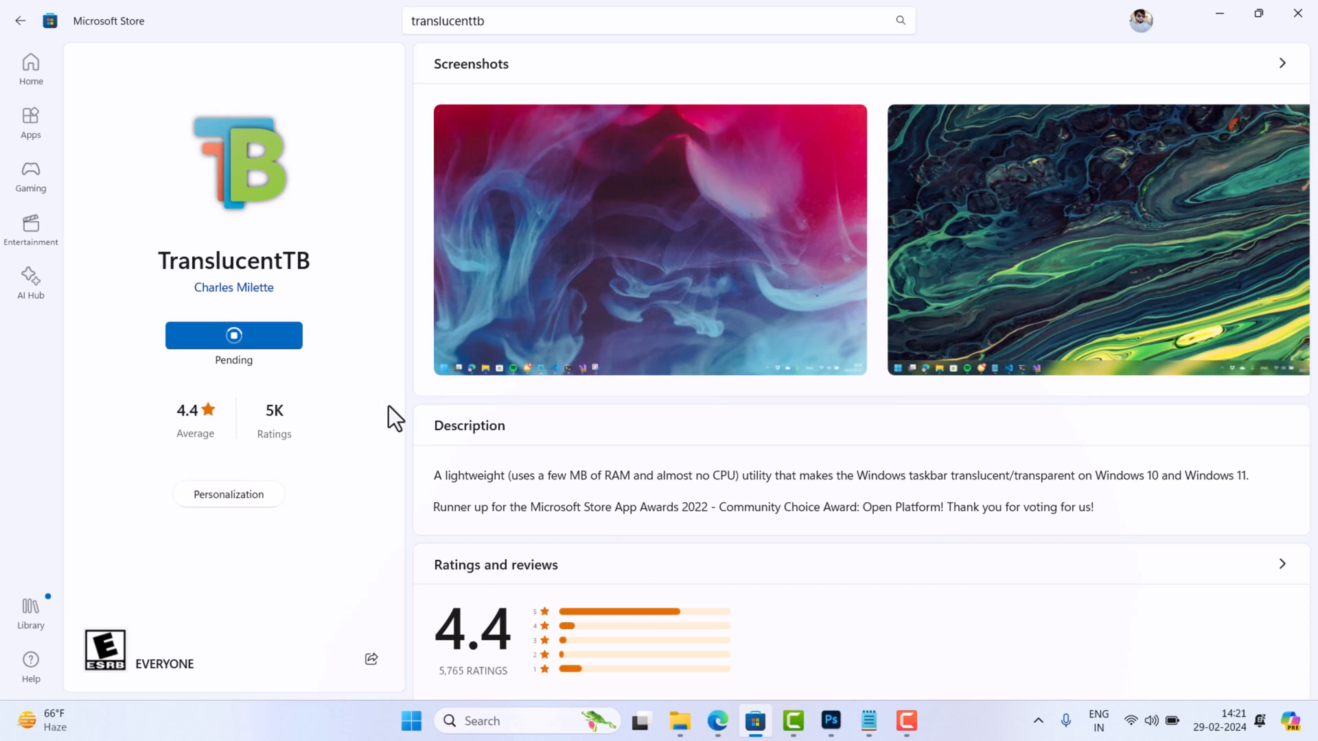
{"action": "left_click", "coordinate": [233, 335]}
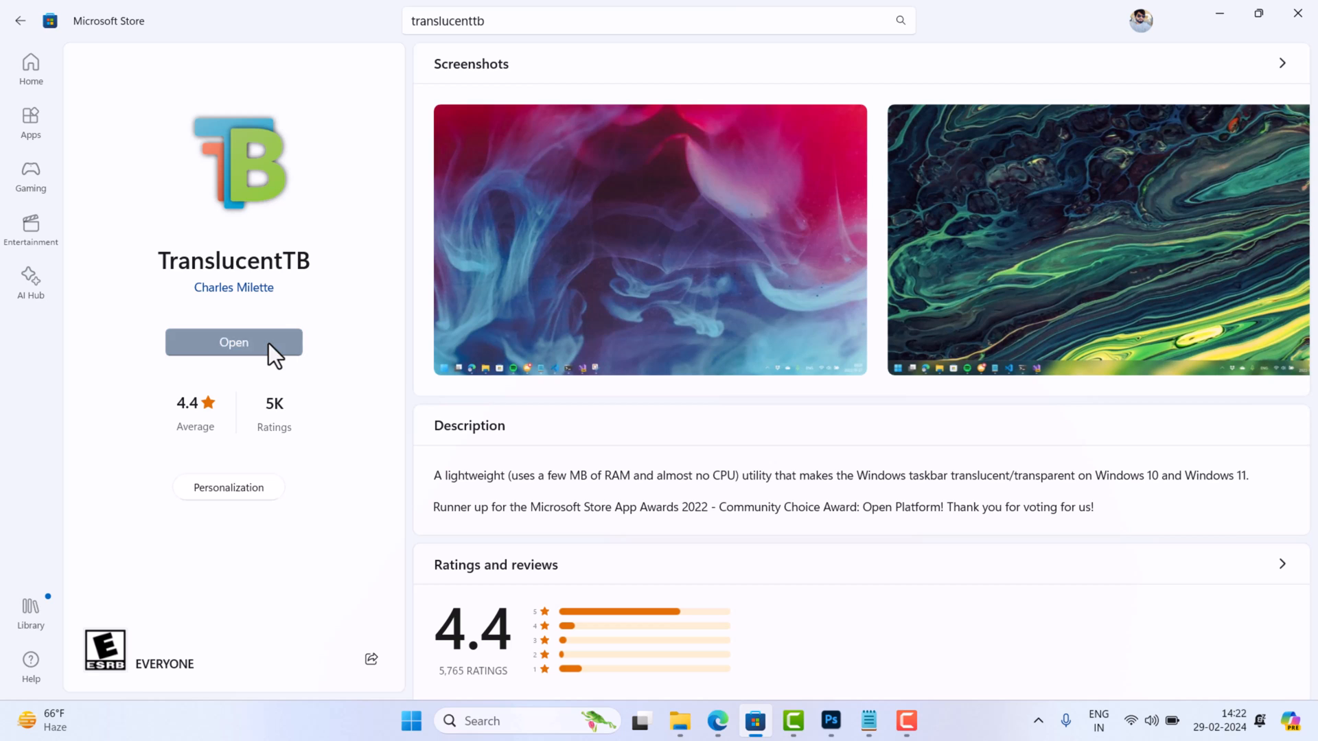
{"action": "left_click", "coordinate": [233, 342]}
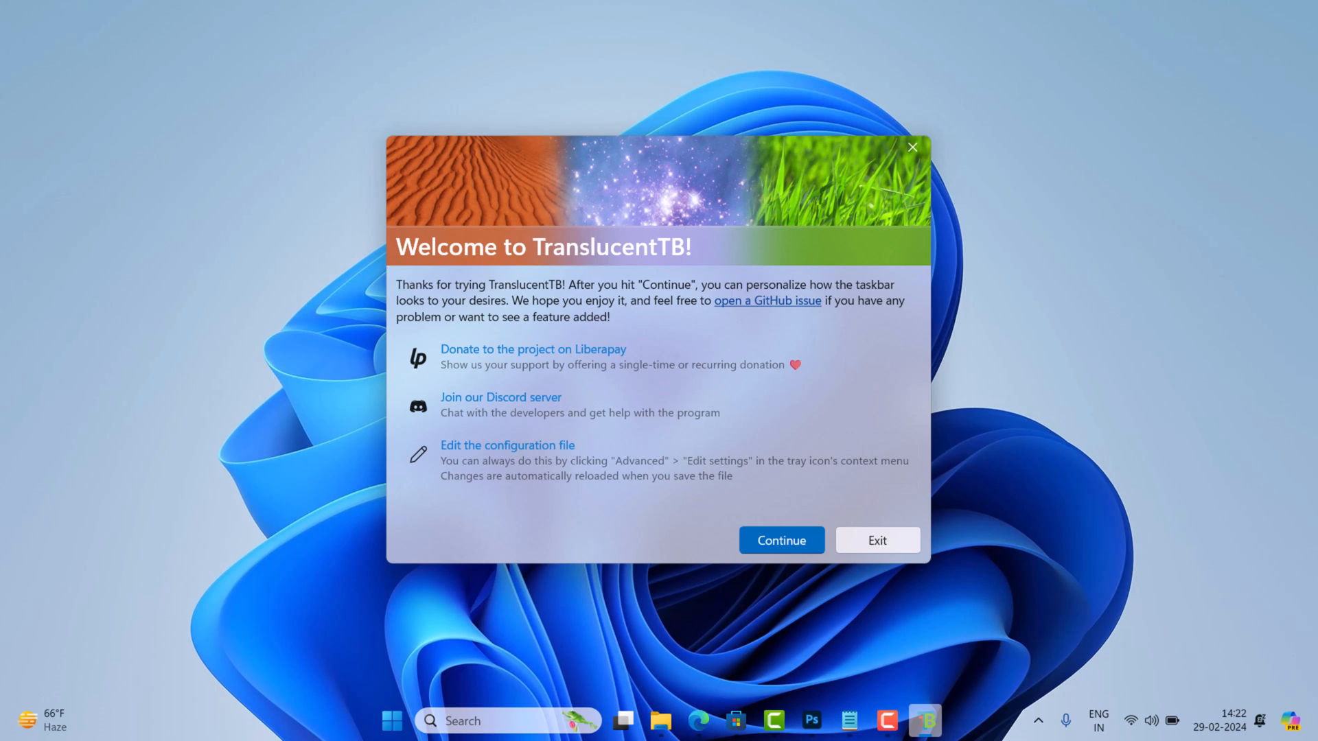
{"action": "mouse_move", "coordinate": [950, 701]}
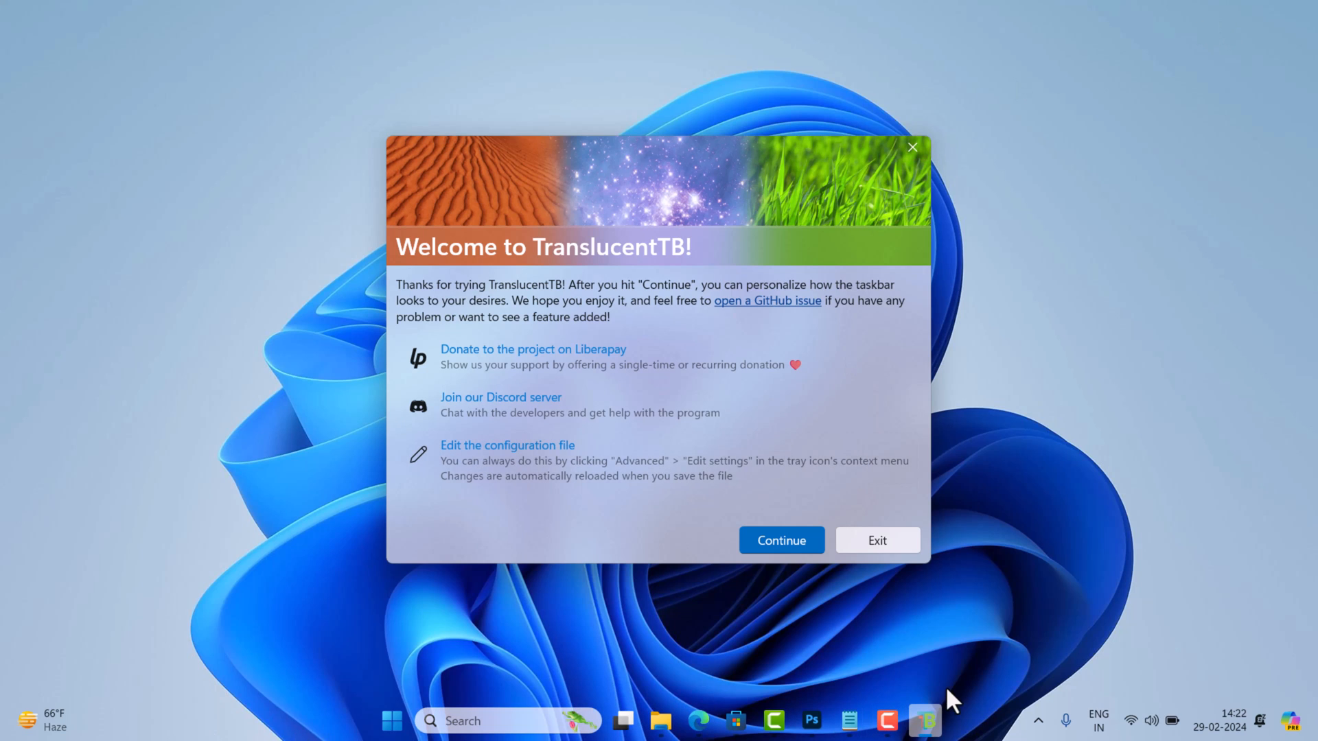
{"action": "mouse_move", "coordinate": [720, 315]}
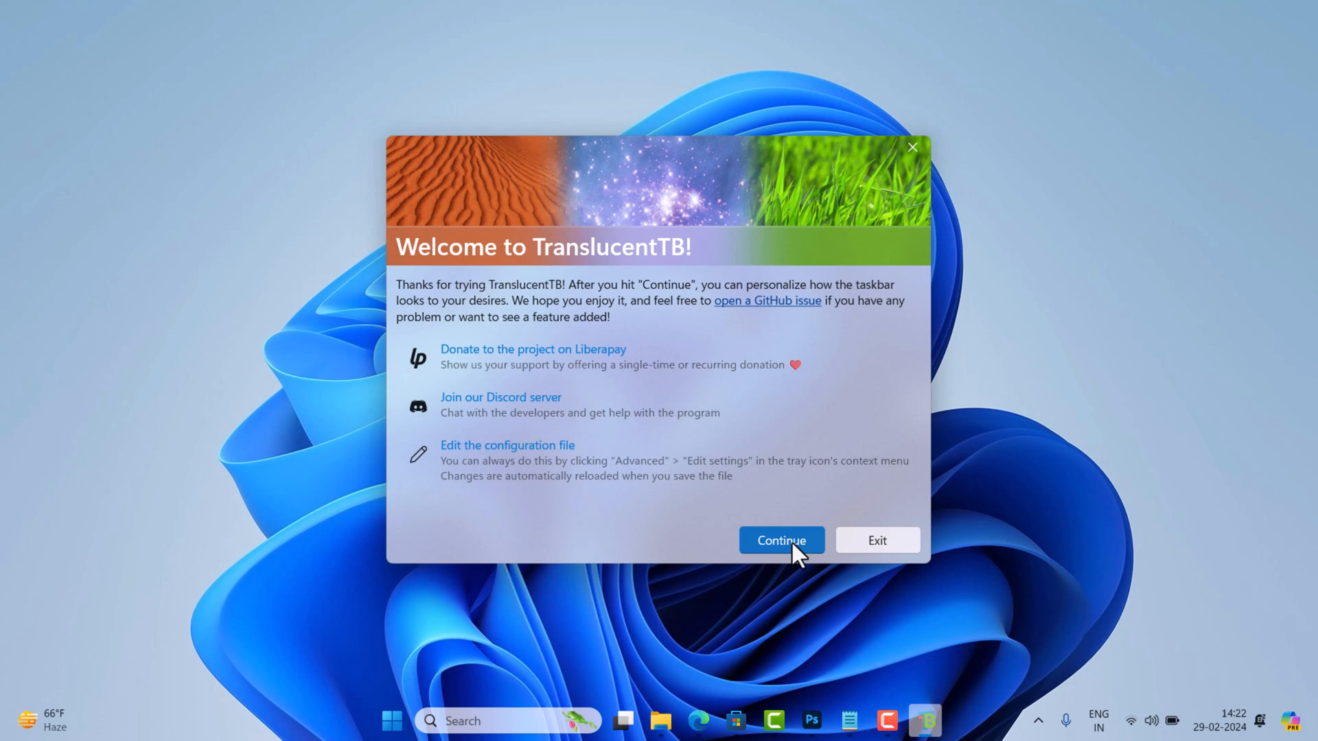
Continue past the Welcome to TranslucentTB dialog so the tool starts running.
{"action": "left_click", "coordinate": [781, 541]}
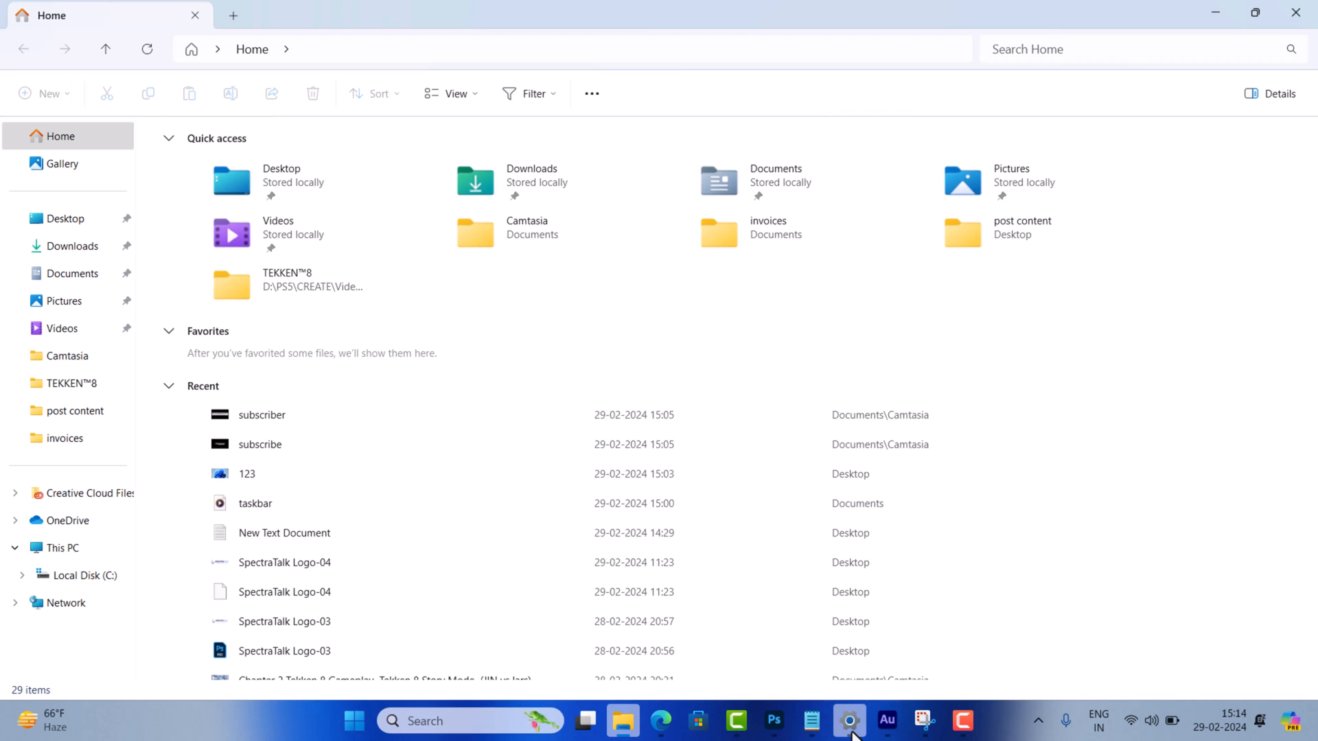
Briefly show the Settings Colors page, then hide it again to reveal the see-through taskbar.
{"action": "left_click", "coordinate": [849, 720]}
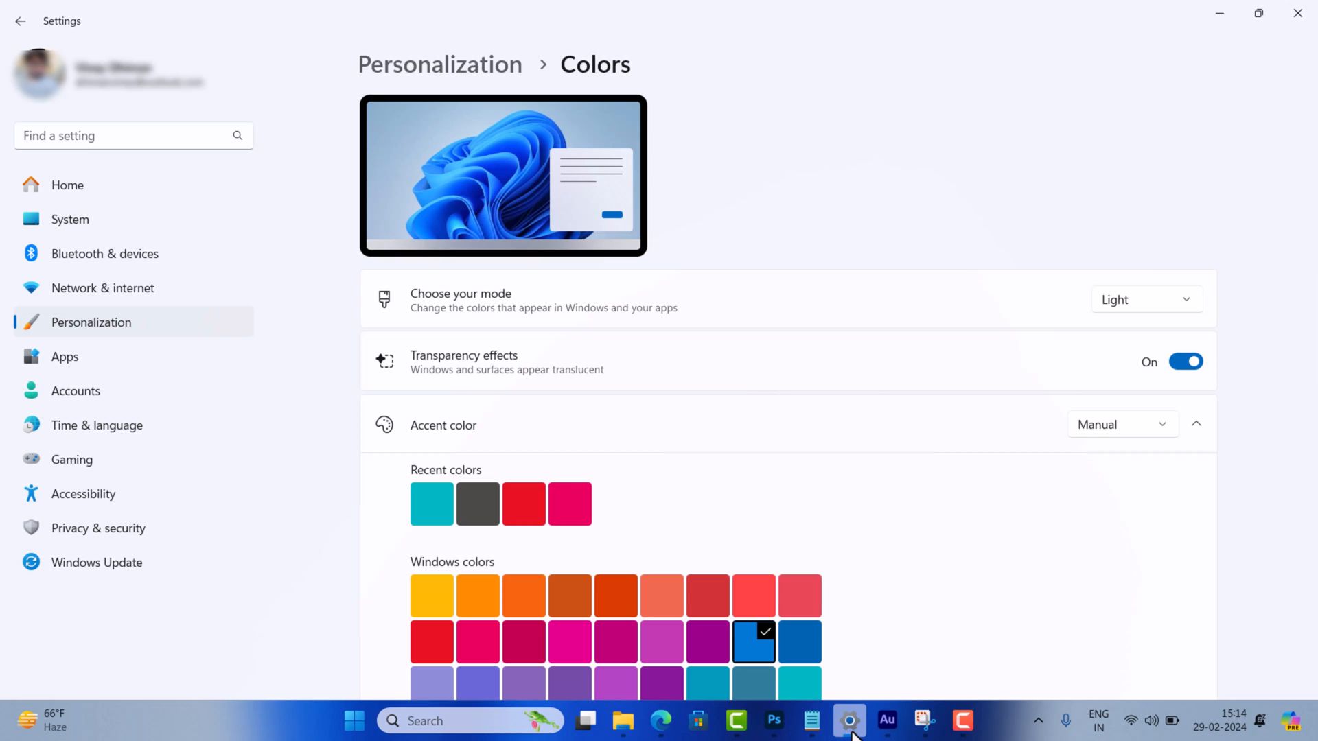
{"action": "left_click", "coordinate": [621, 721]}
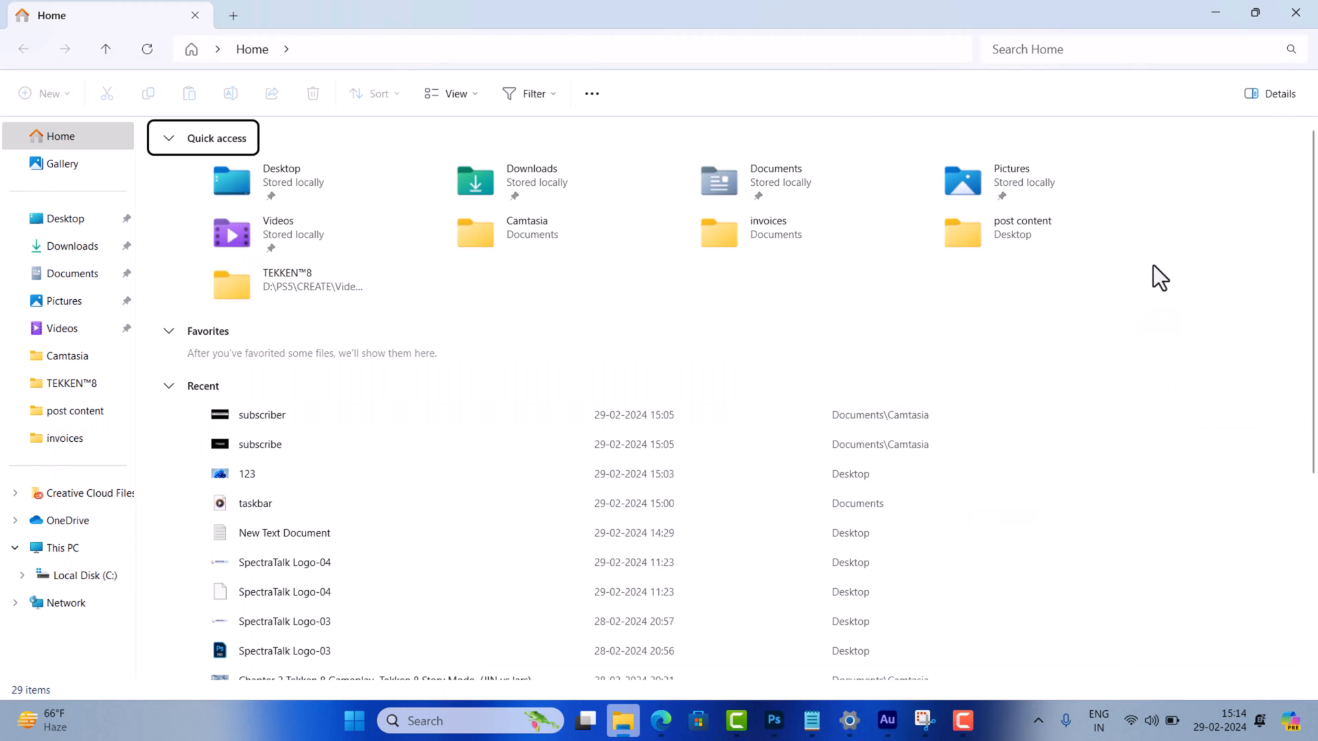
{"action": "mouse_move", "coordinate": [1217, 40]}
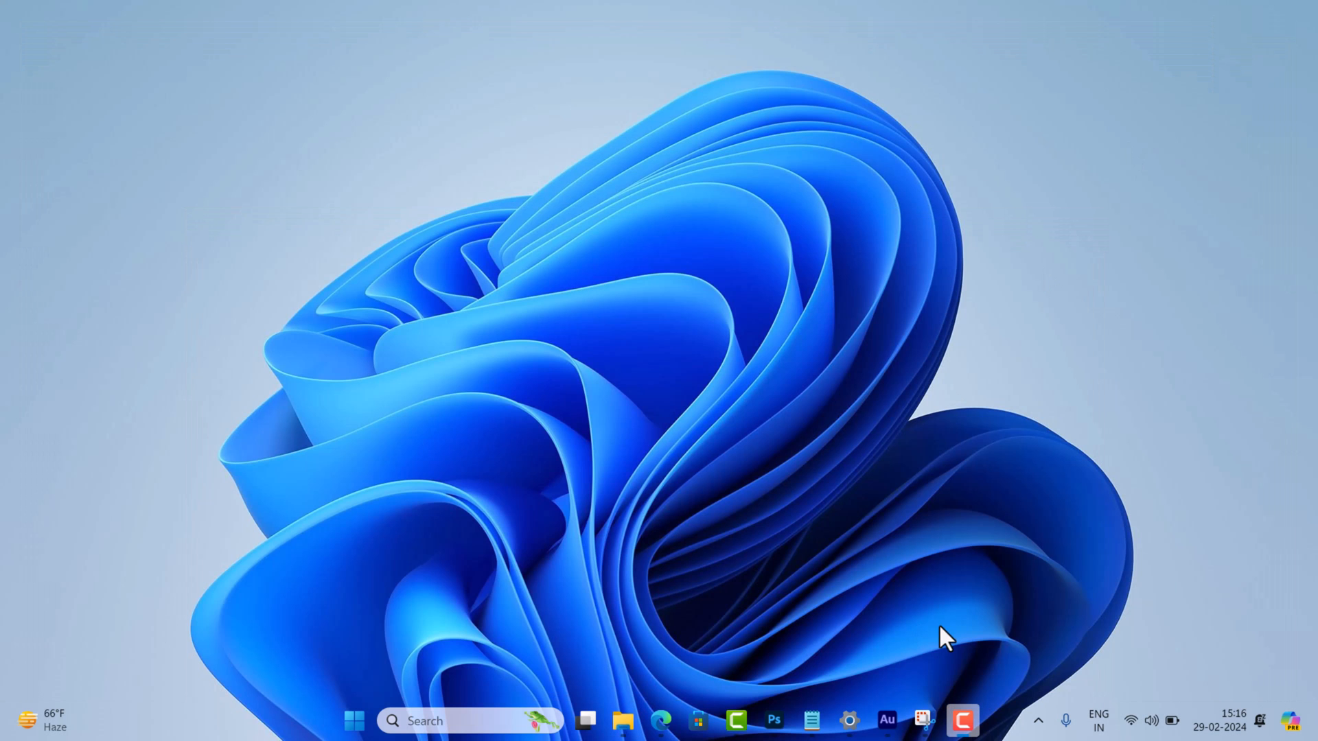
{"action": "mouse_move", "coordinate": [1038, 720]}
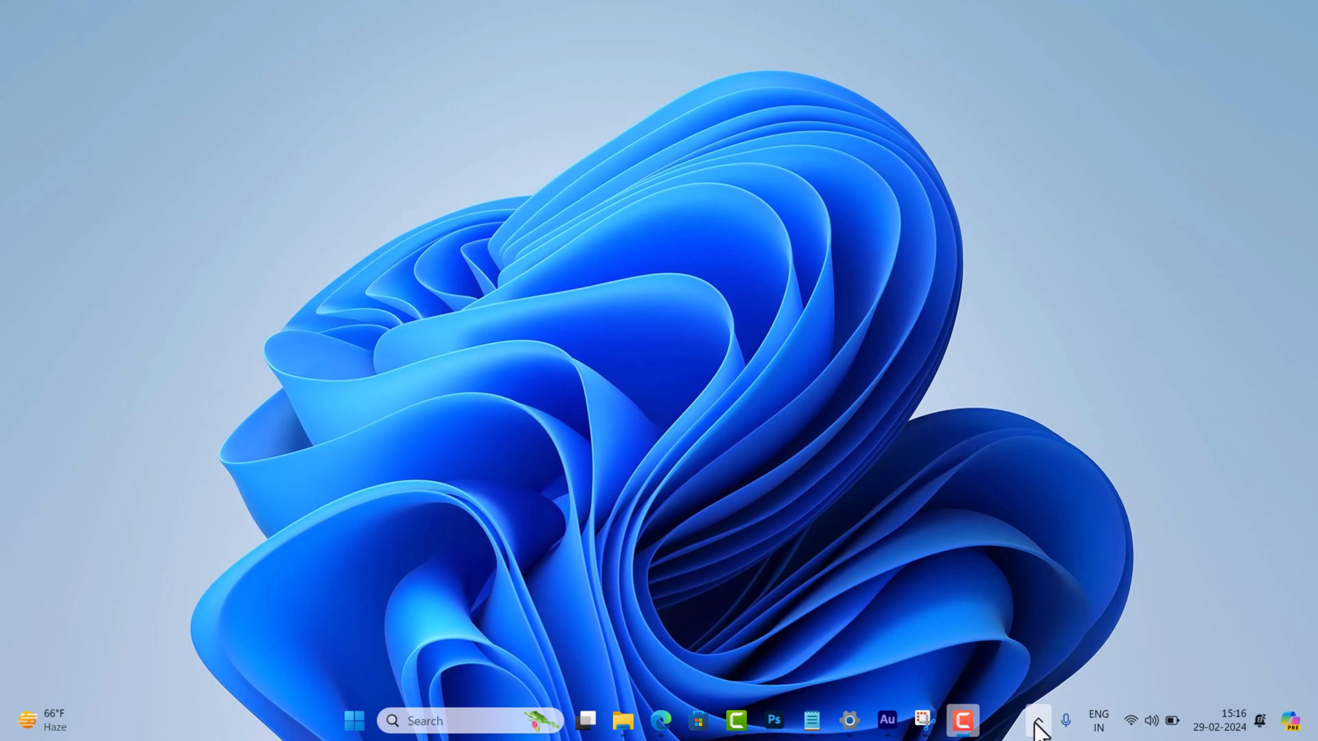
From the TranslucentTB tray menu, set the Maximized window style to Clear.
{"action": "left_click", "coordinate": [1038, 721]}
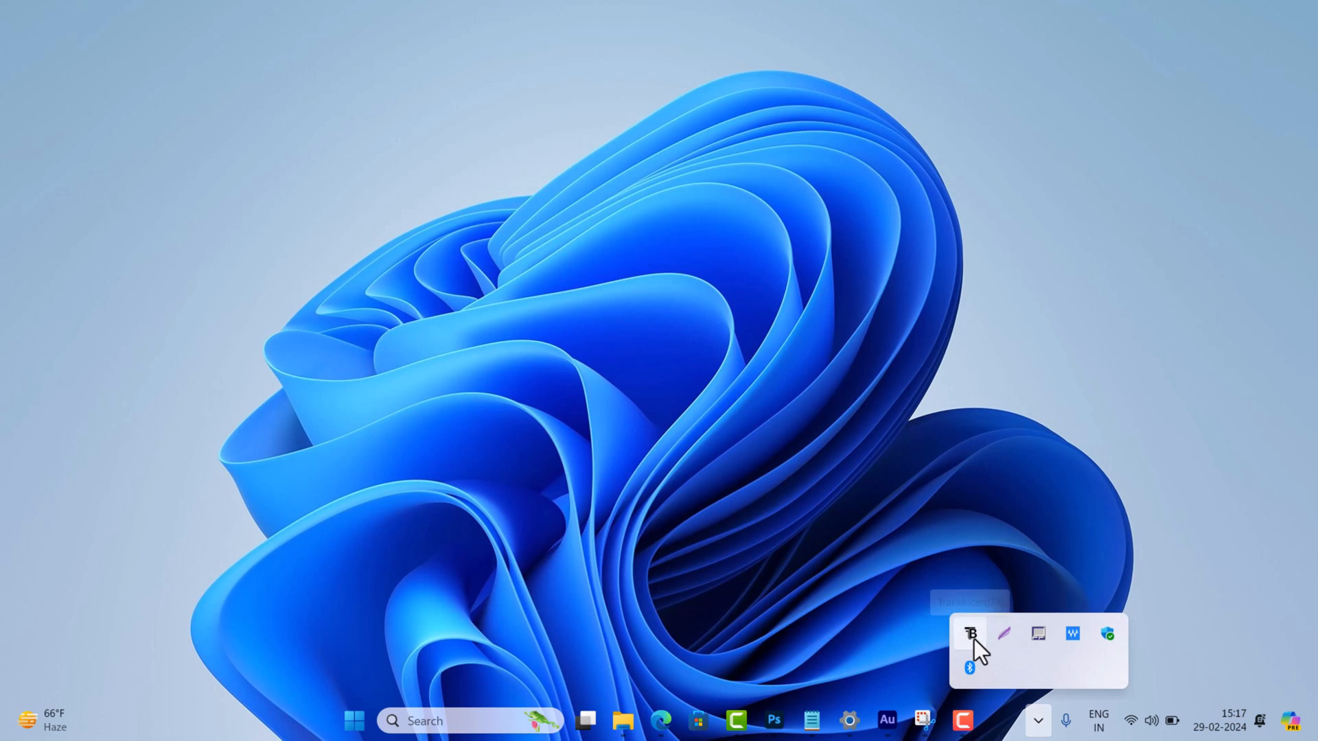
{"action": "right_click", "coordinate": [969, 634]}
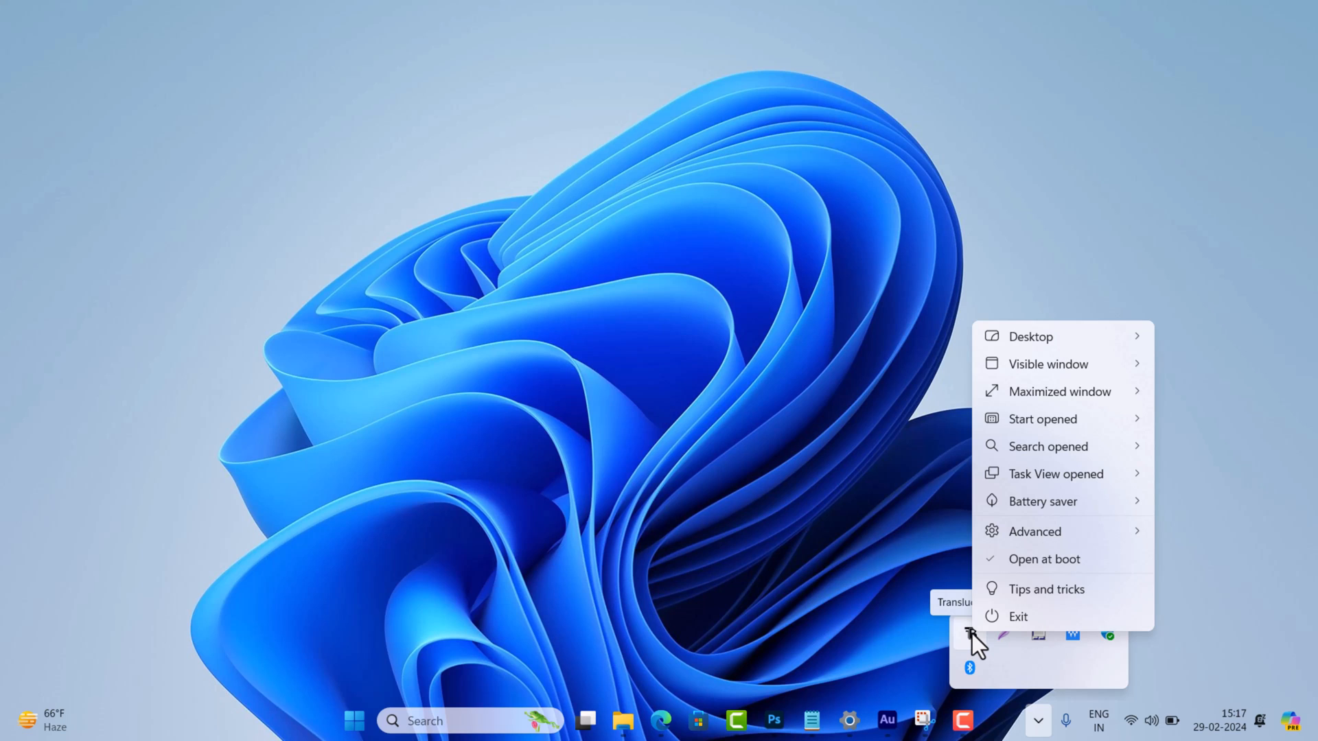
{"action": "mouse_move", "coordinate": [1097, 413]}
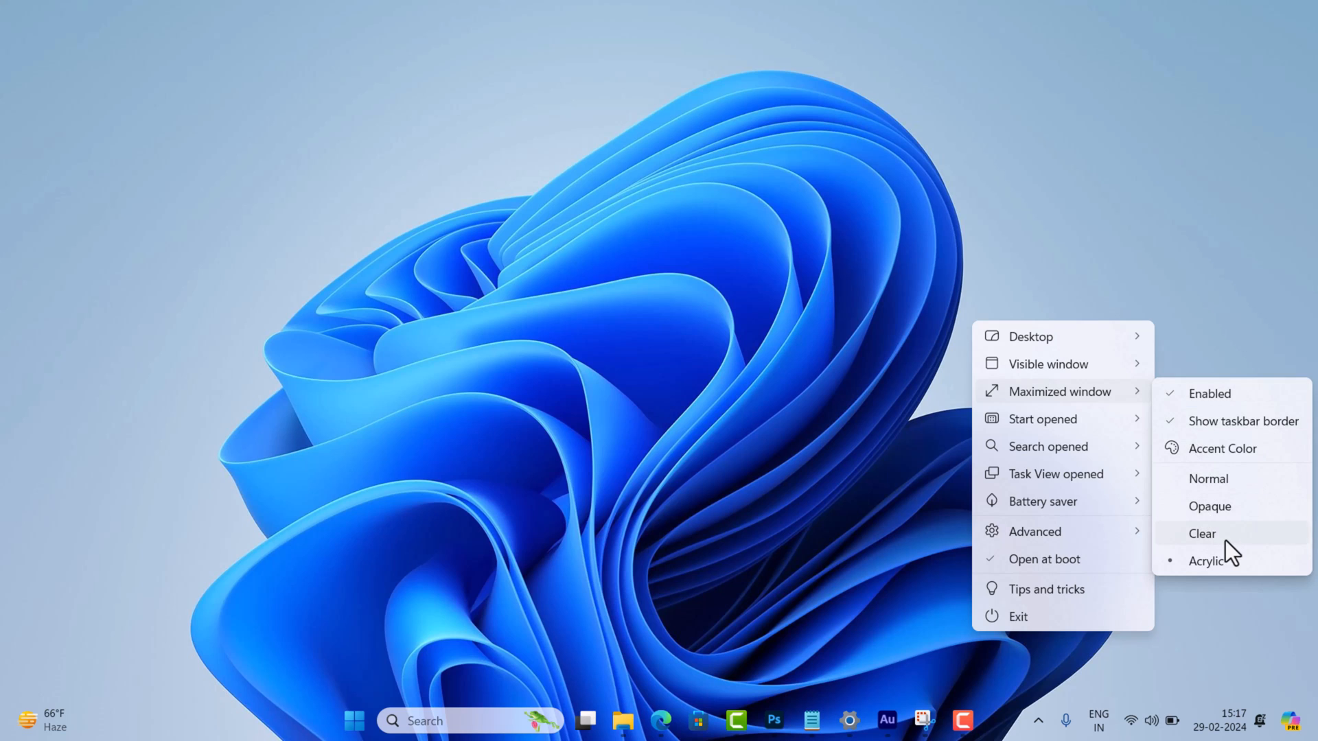
{"action": "left_click", "coordinate": [623, 720]}
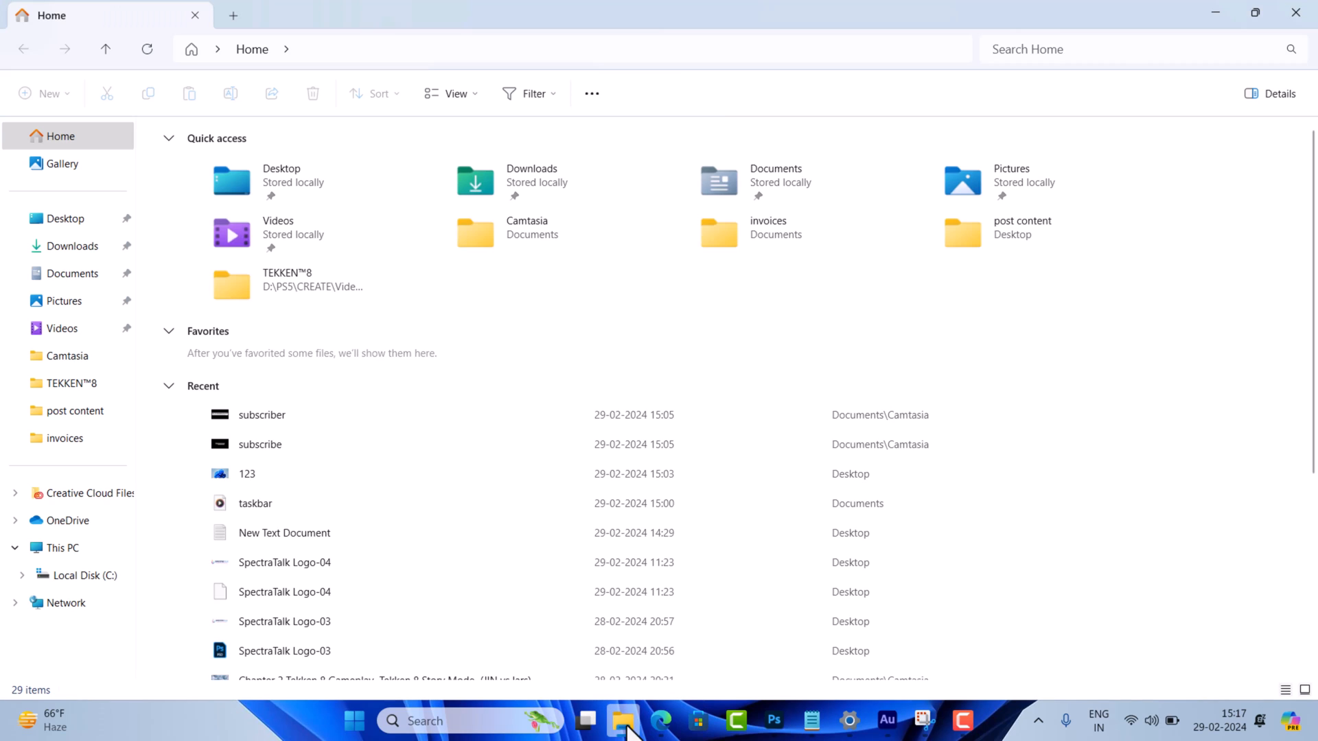
Try the Opaque maximized-window style over Explorer, then switch back to Clear.
{"action": "left_click", "coordinate": [1037, 721]}
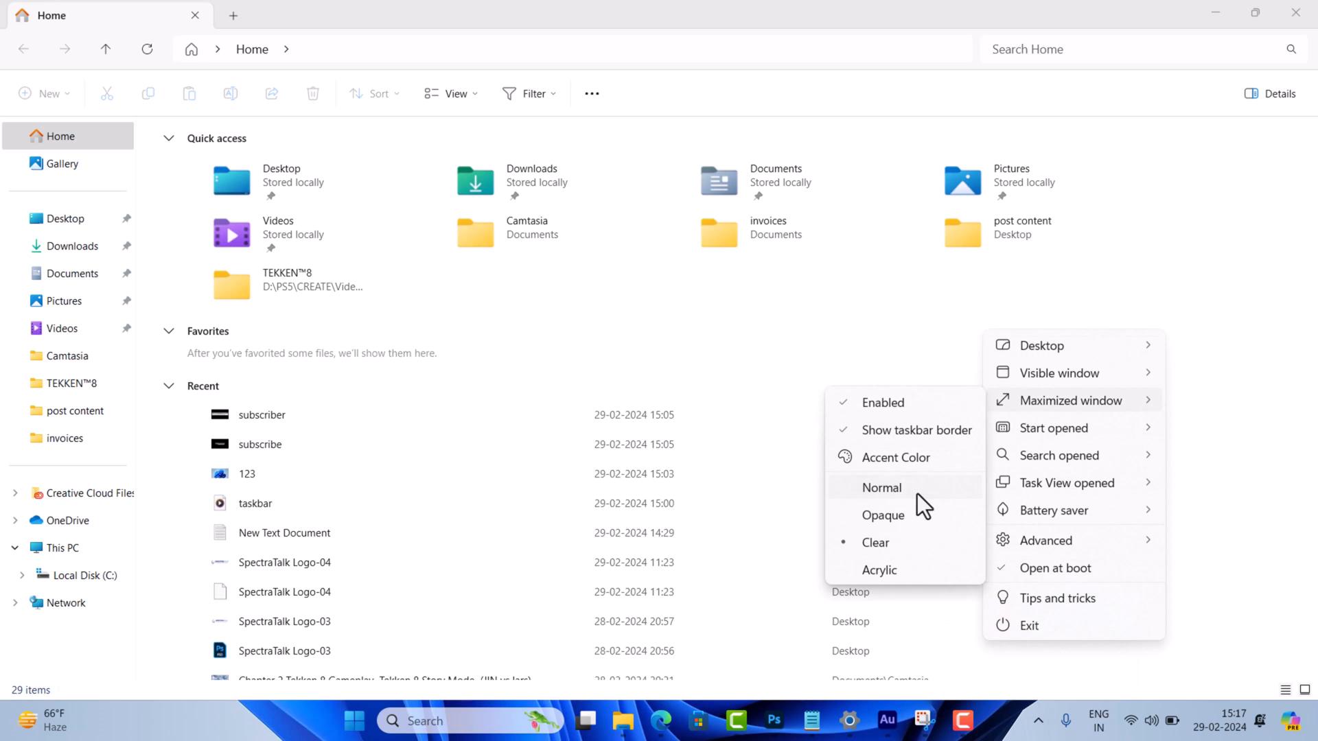
{"action": "mouse_move", "coordinate": [1139, 407]}
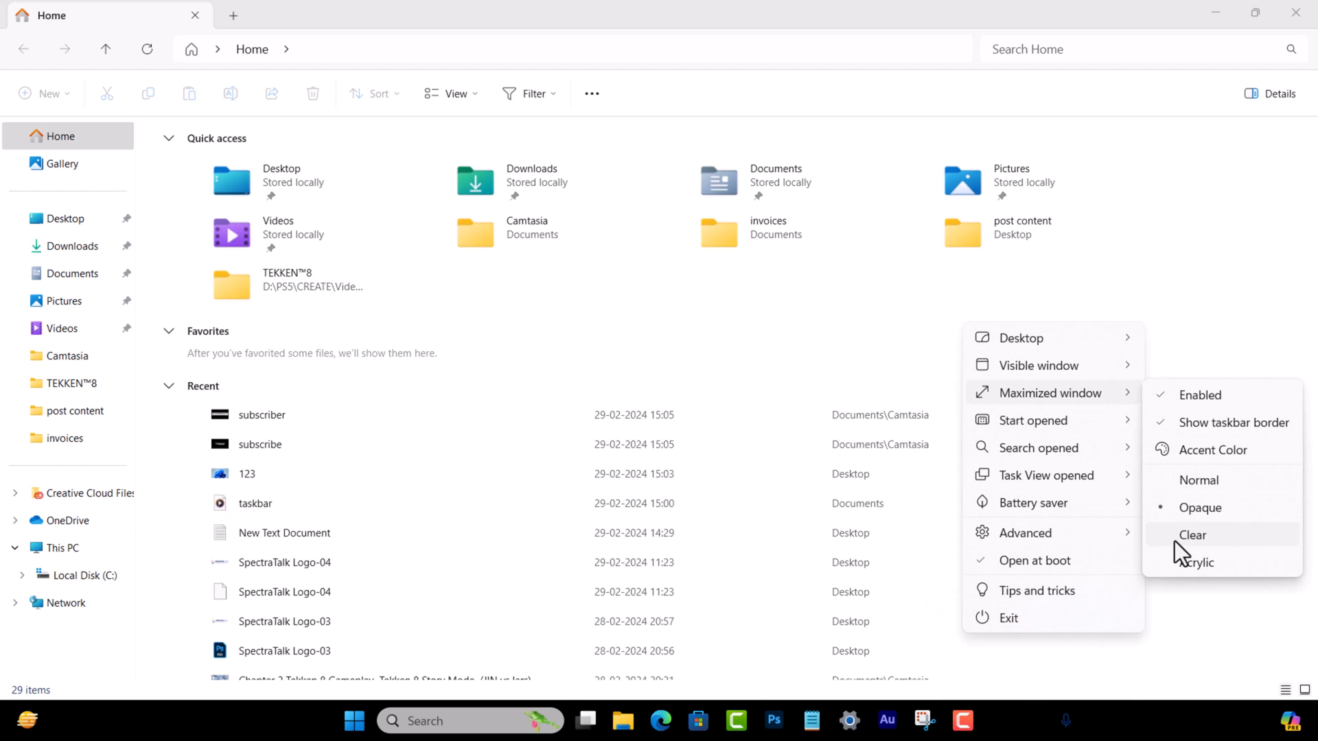
{"action": "left_click", "coordinate": [1191, 535]}
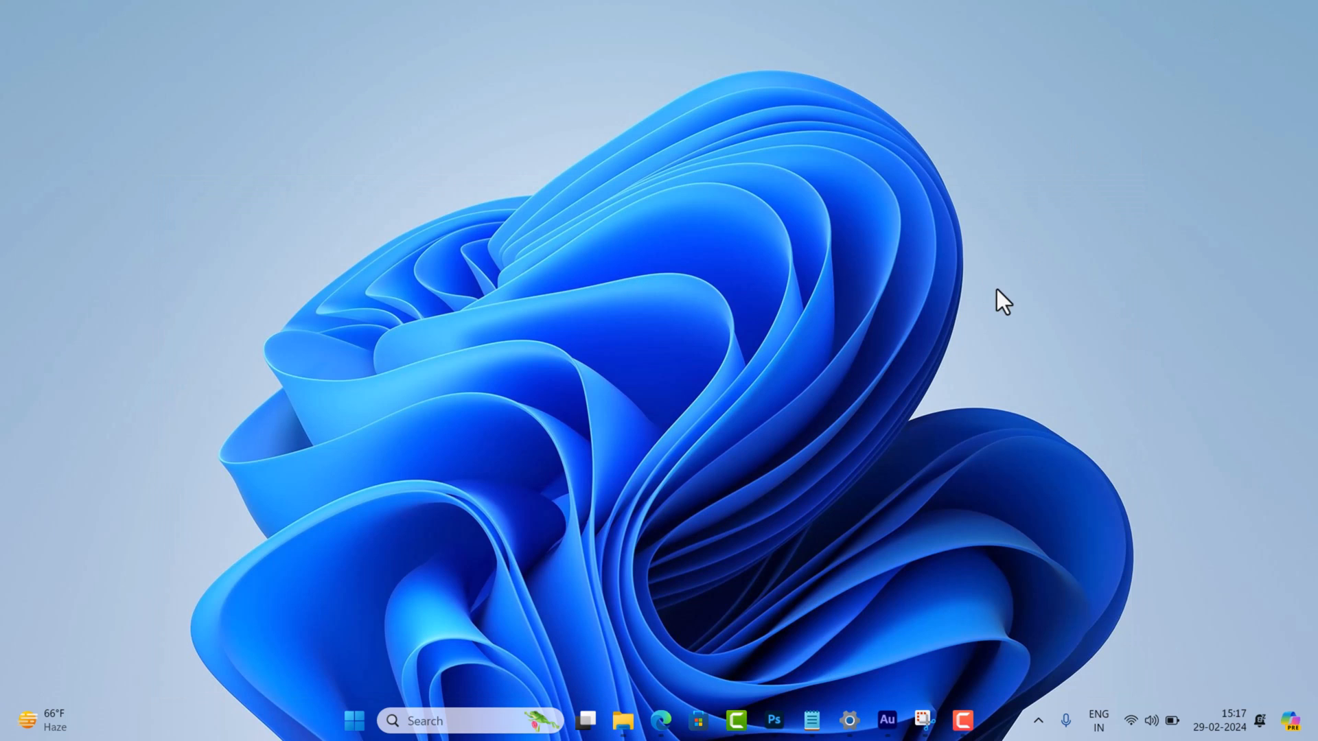
{"action": "mouse_move", "coordinate": [435, 68]}
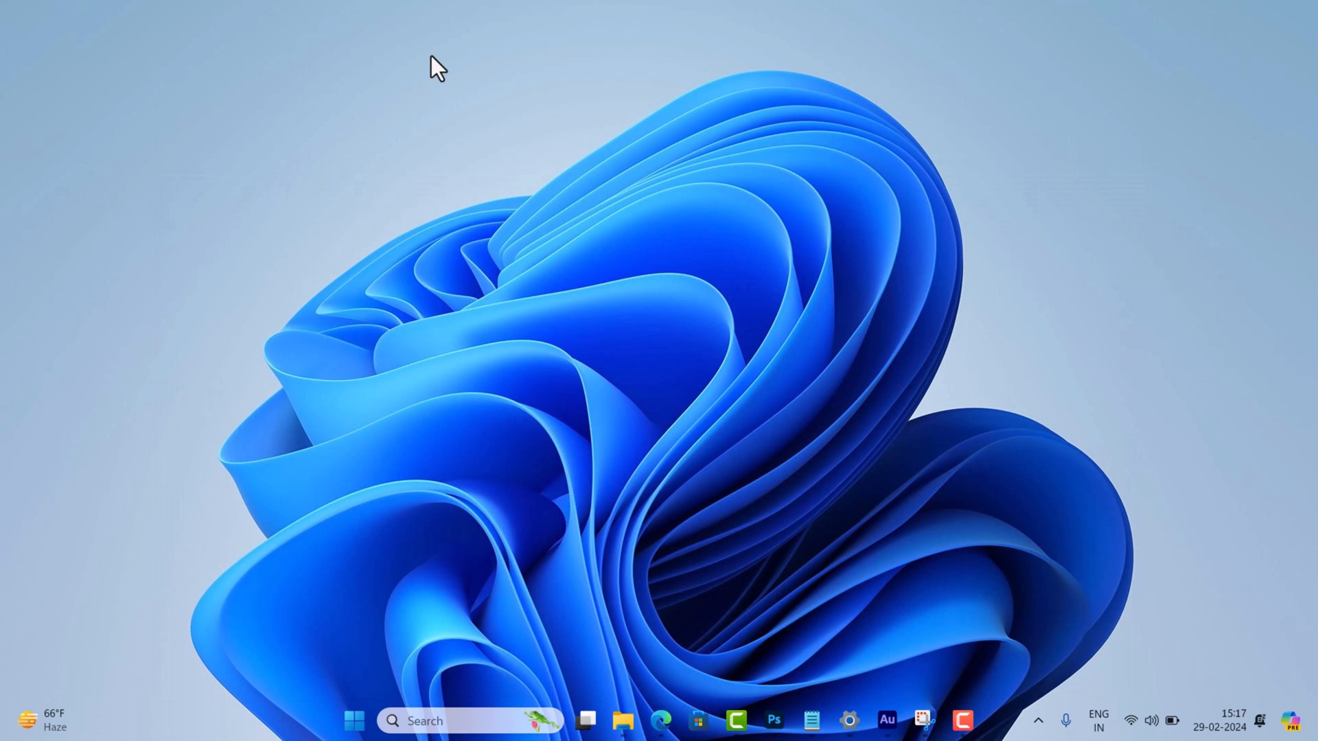